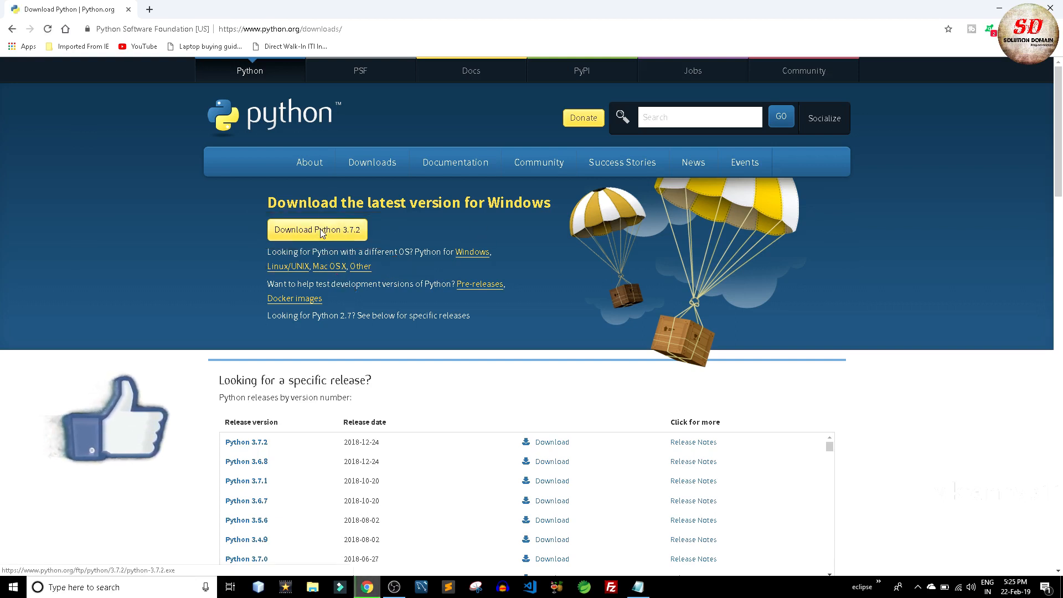
# Save the Python 3.7.2 Windows installer from python.org/downloads and move to the PyCharm tab.
pyautogui.click(317, 230)
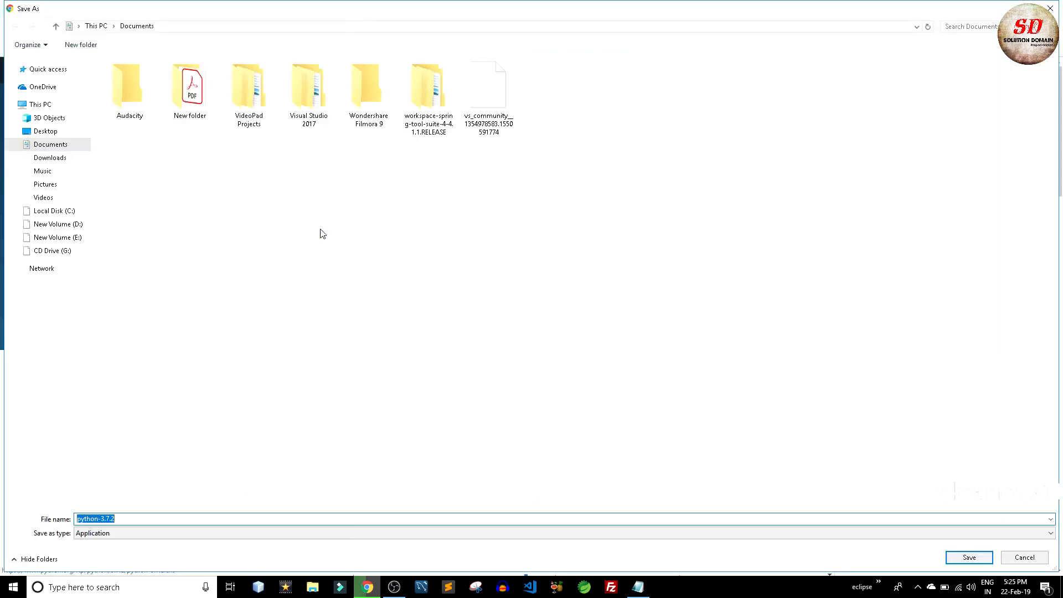
pyautogui.click(968, 558)
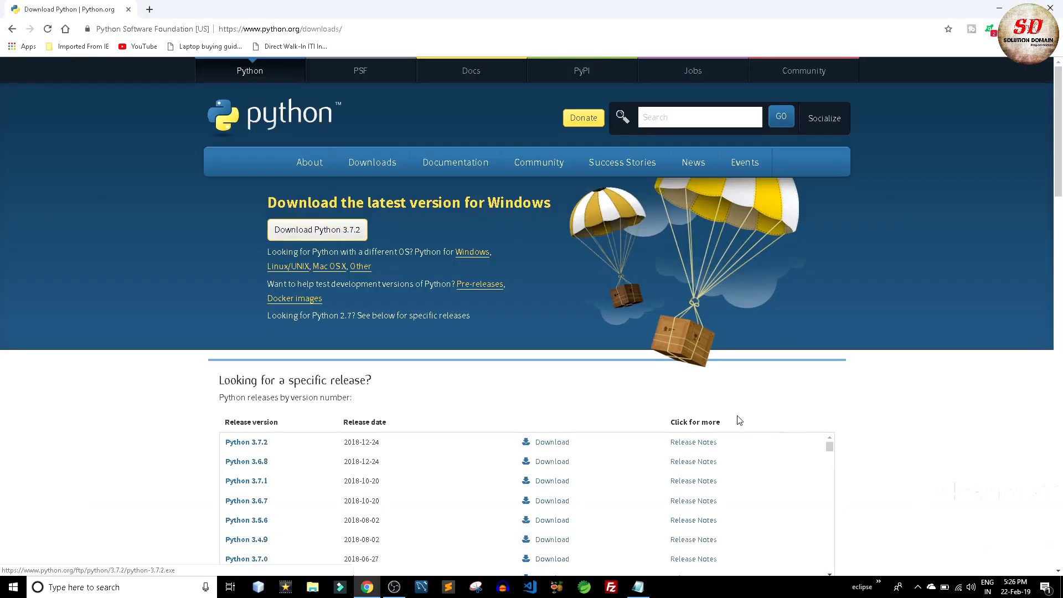
pyautogui.click(316, 229)
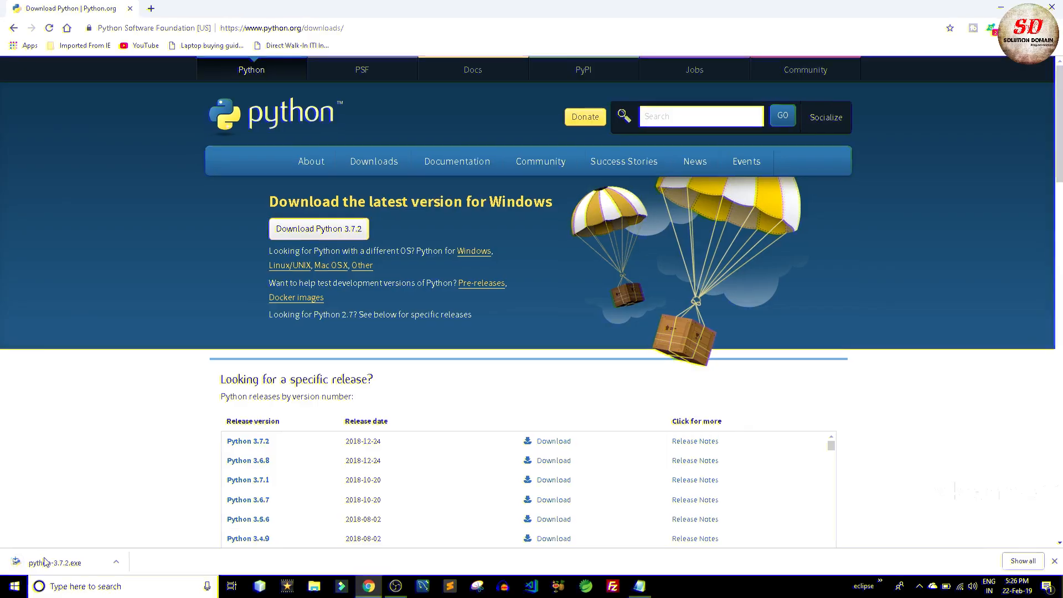
pyautogui.click(280, 9)
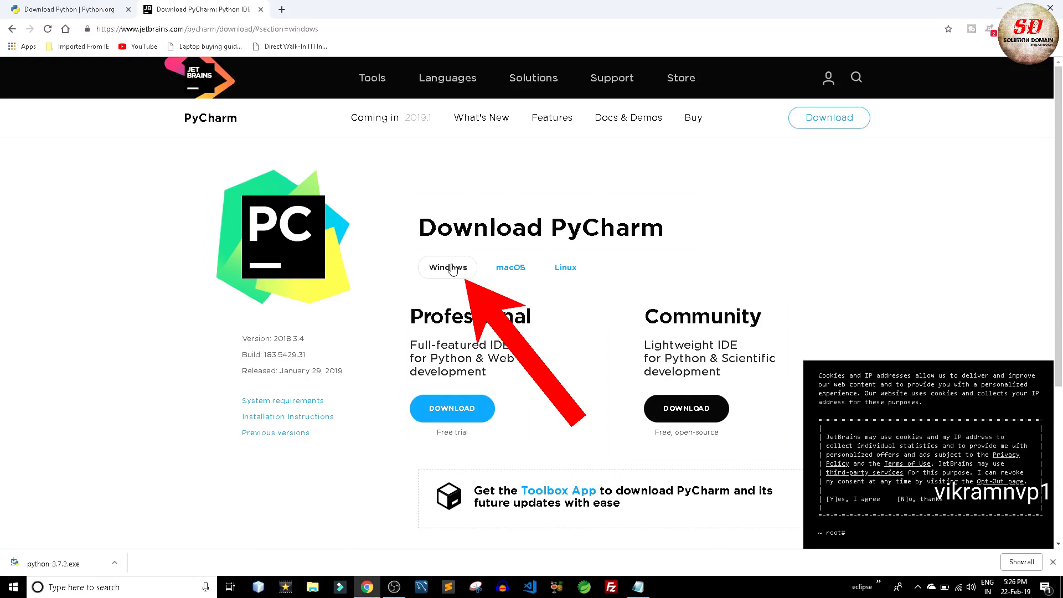
# Save the Windows PyCharm Community installer to New folder and show it in its folder.
pyautogui.click(685, 409)
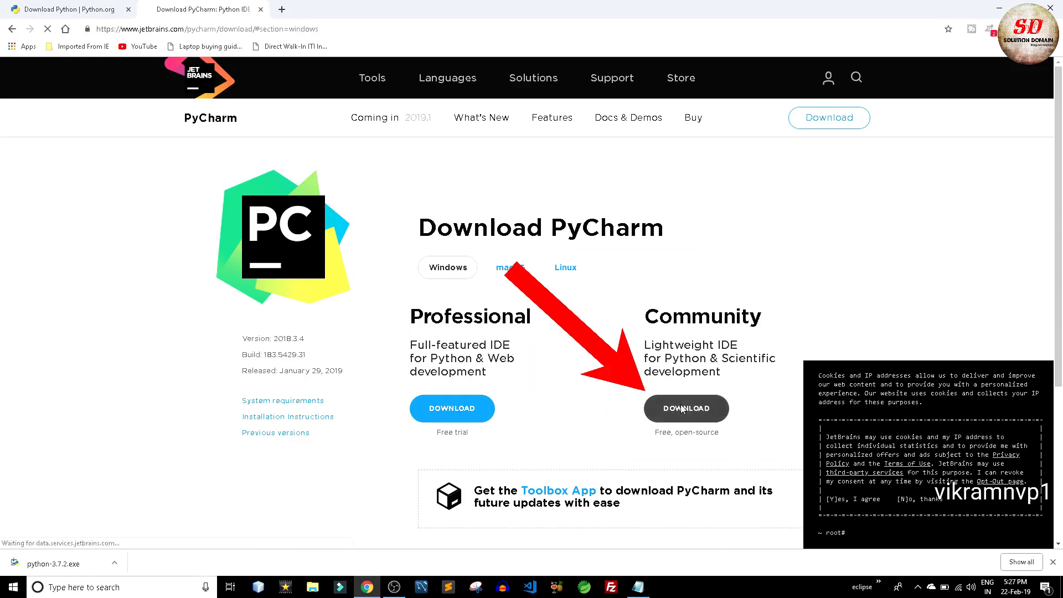
pyautogui.click(686, 409)
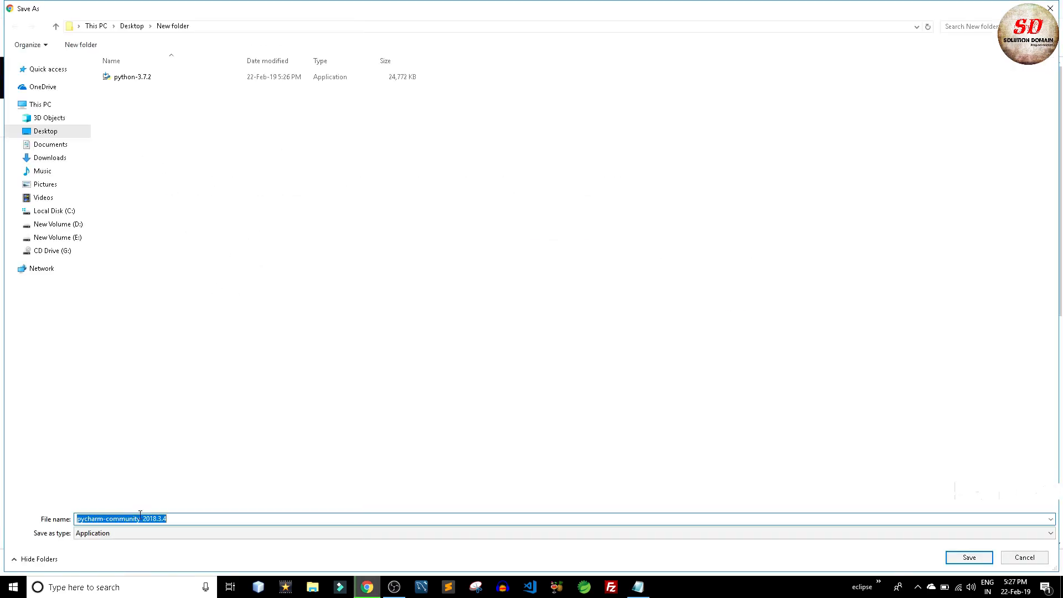
pyautogui.click(968, 557)
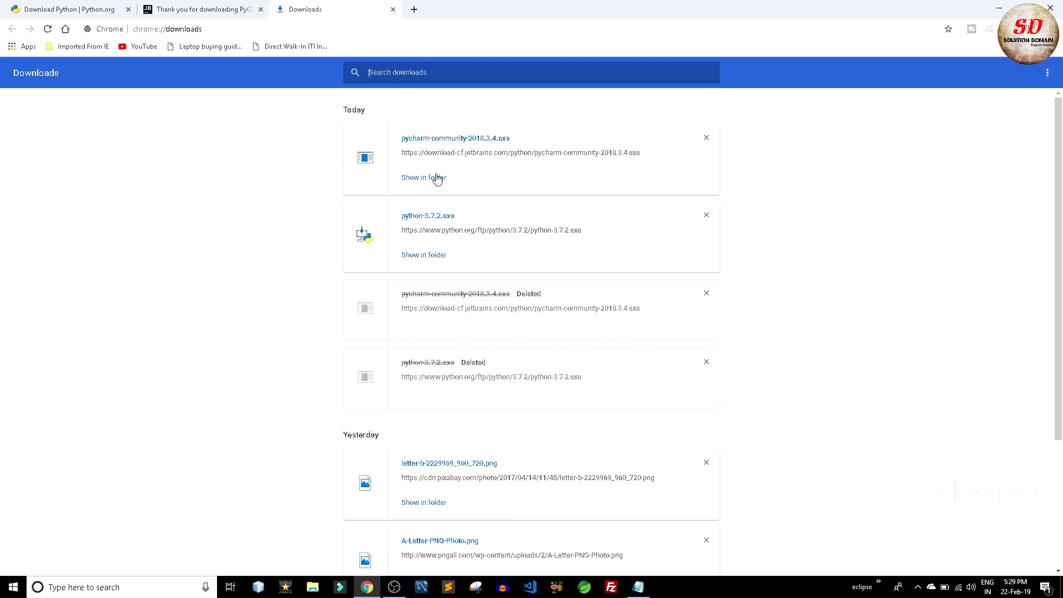
pyautogui.click(423, 177)
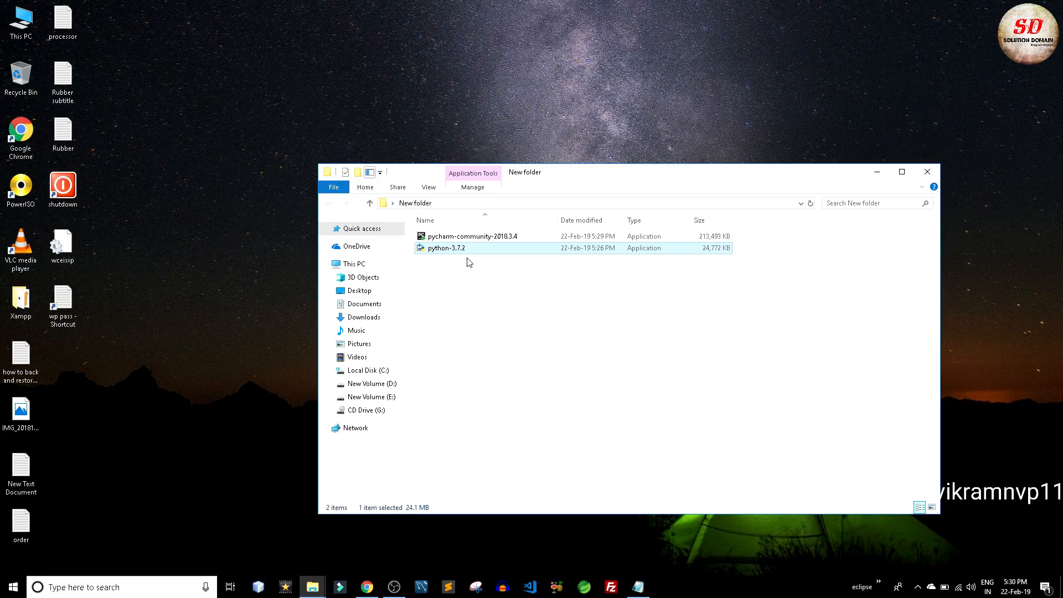
pyautogui.moveTo(444, 248)
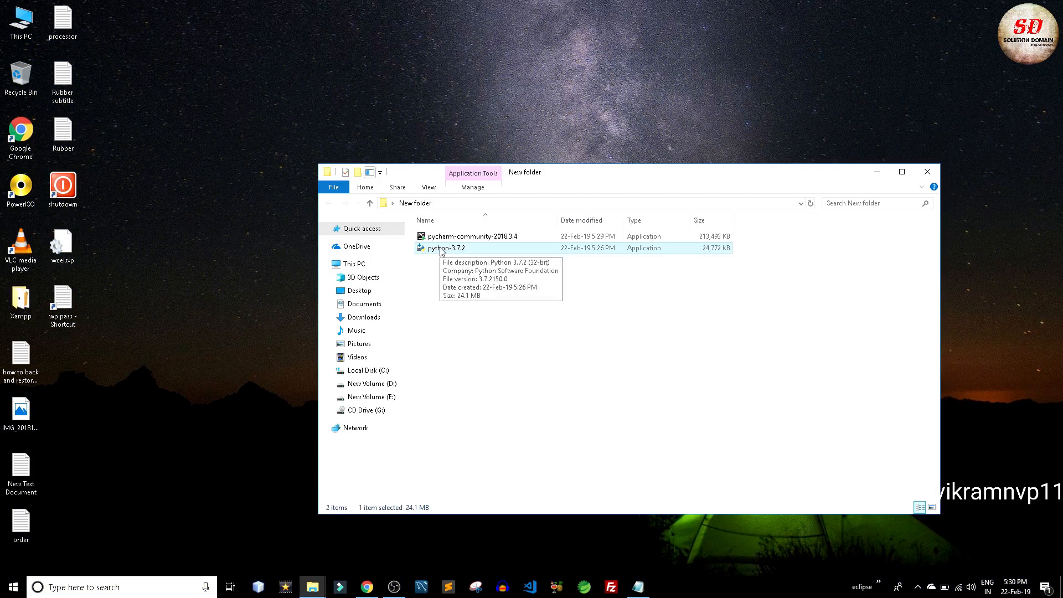
# Run the python-3.7.2 installer as administrator from New folder.
pyautogui.rightClick(444, 247)
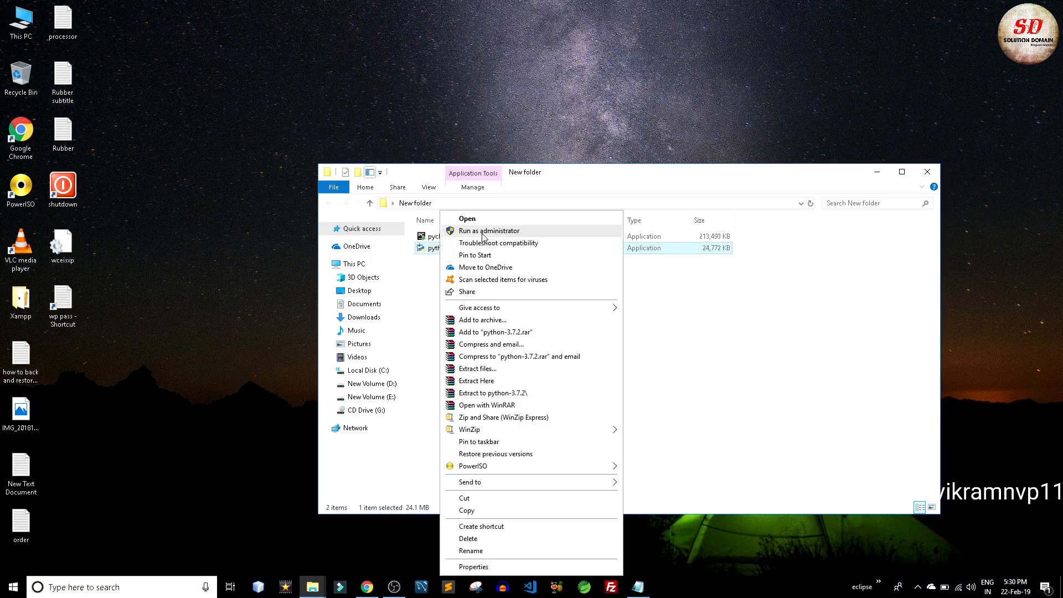
pyautogui.click(466, 218)
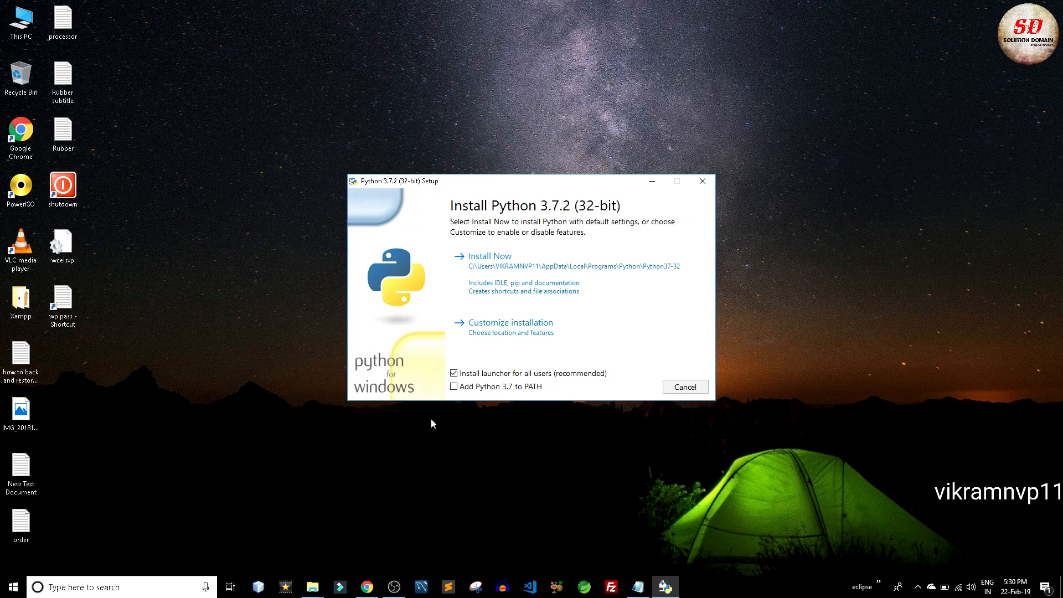
# Install Python 3.7.2 with 'Add Python 3.7 to PATH' ticked, then close the successful setup.
pyautogui.click(454, 386)
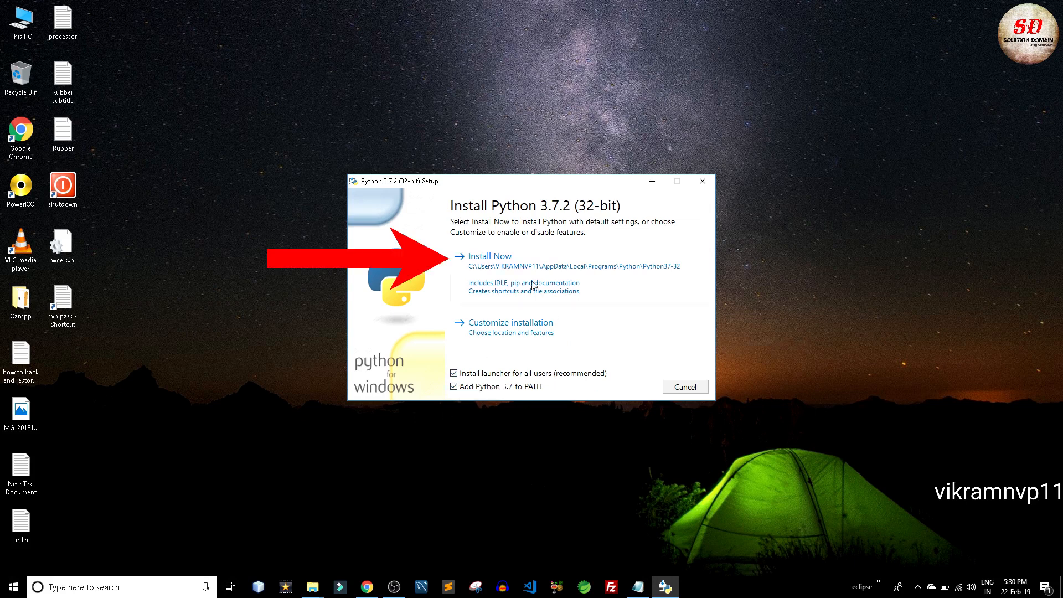
pyautogui.click(490, 255)
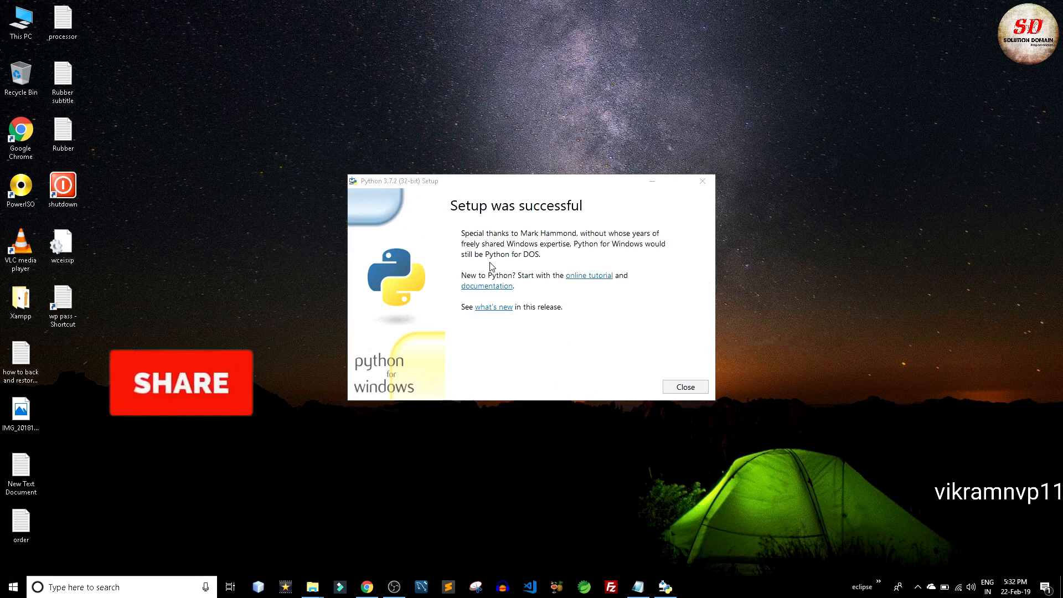
pyautogui.moveTo(511, 298)
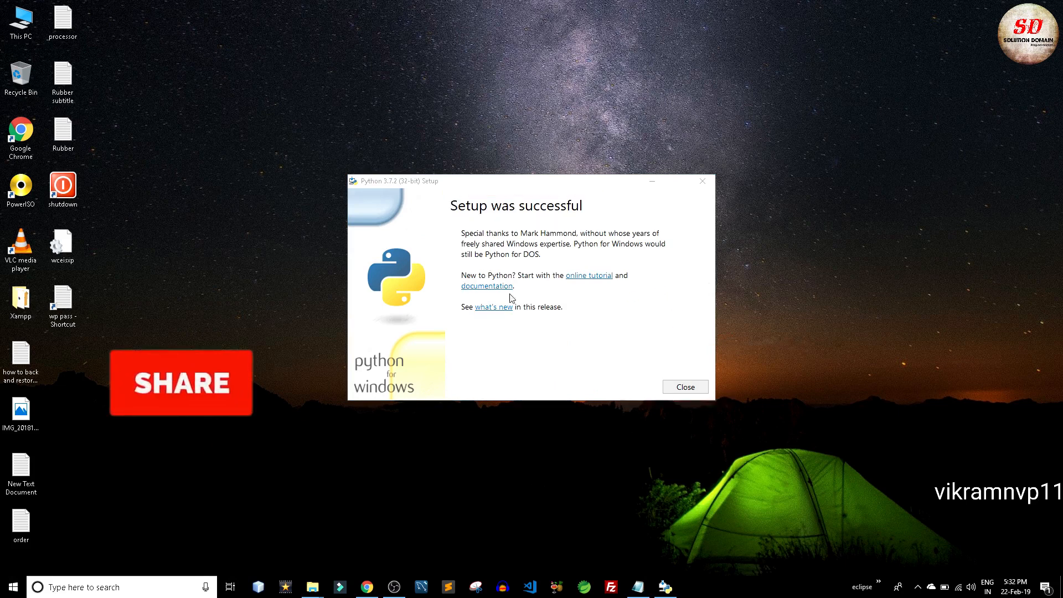
pyautogui.click(685, 387)
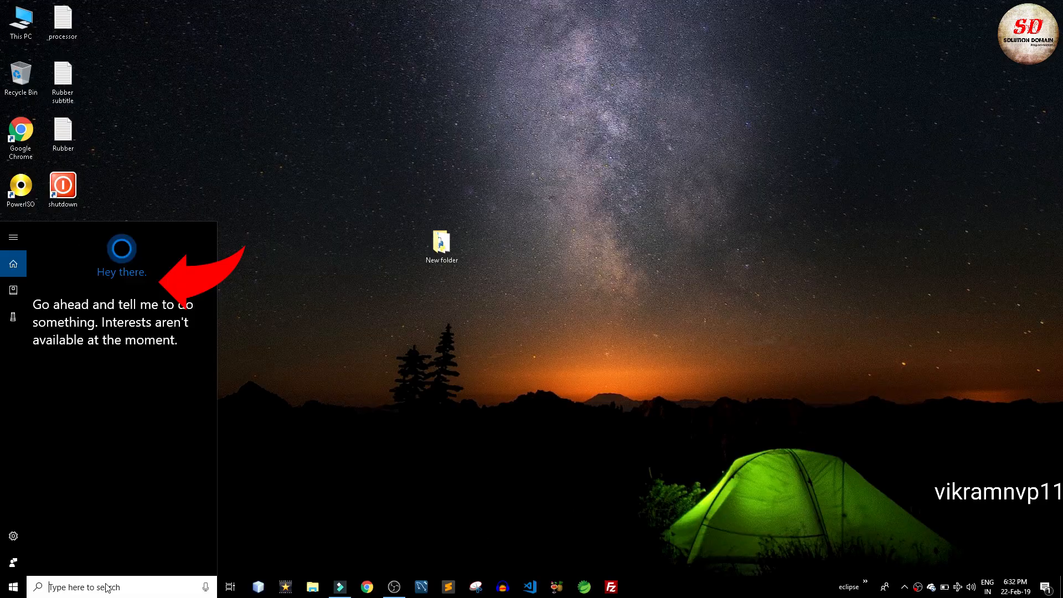
# Search the Start menu for 'python' and launch IDLE (Python 3.7 32-bit).
pyautogui.write('python')
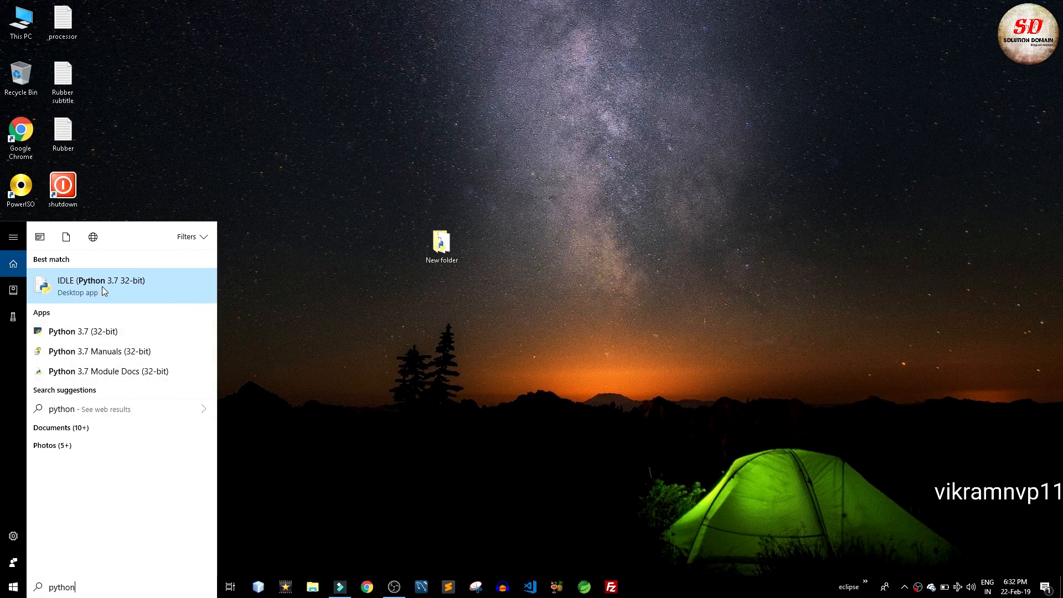
pyautogui.click(102, 284)
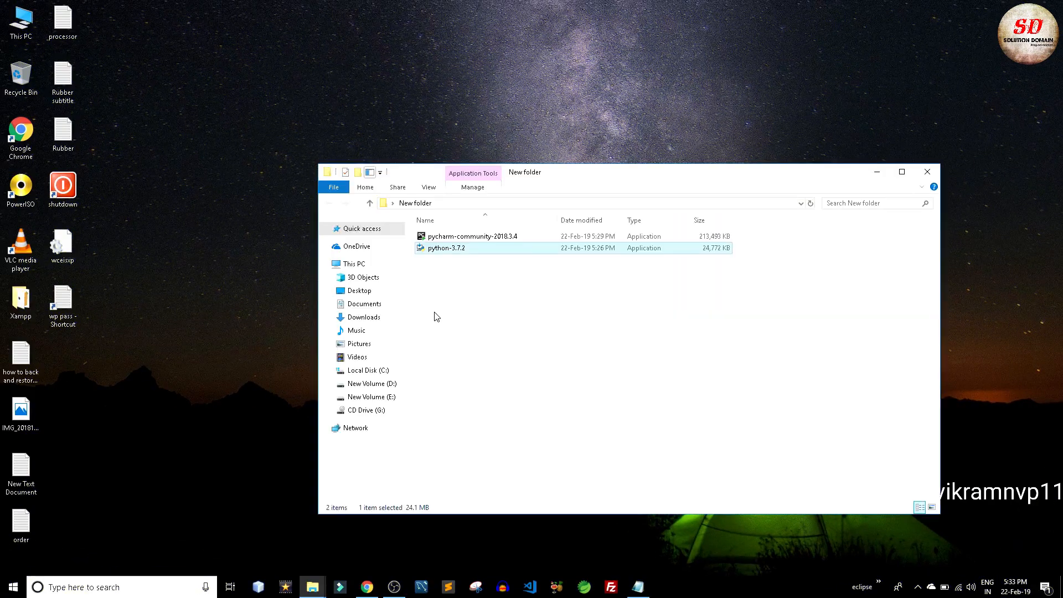
# Start the pycharm-community-2018.3.4 installer from New folder.
pyautogui.rightClick(471, 236)
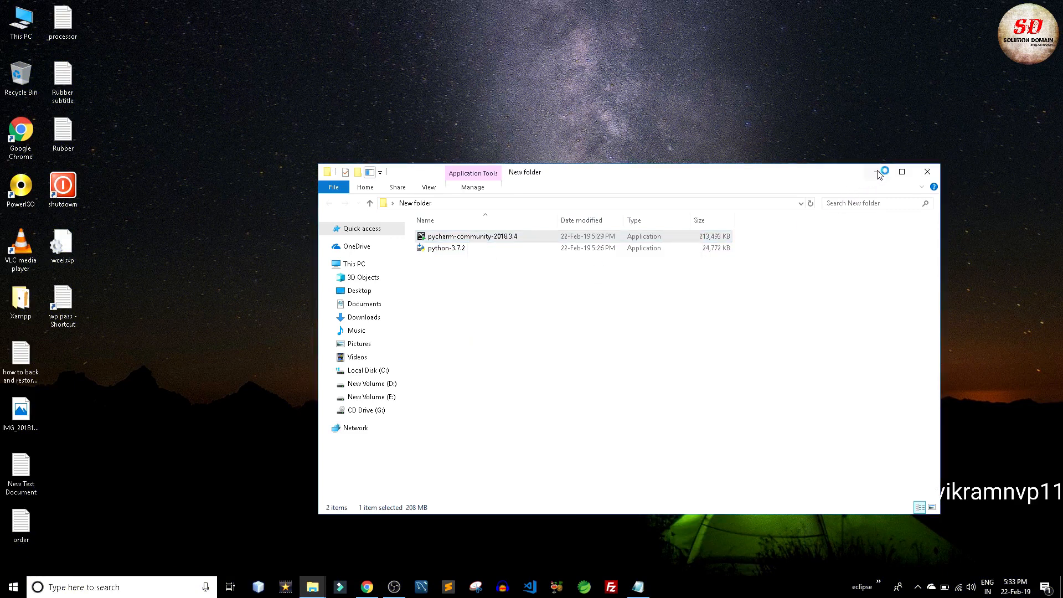
pyautogui.doubleClick(473, 236)
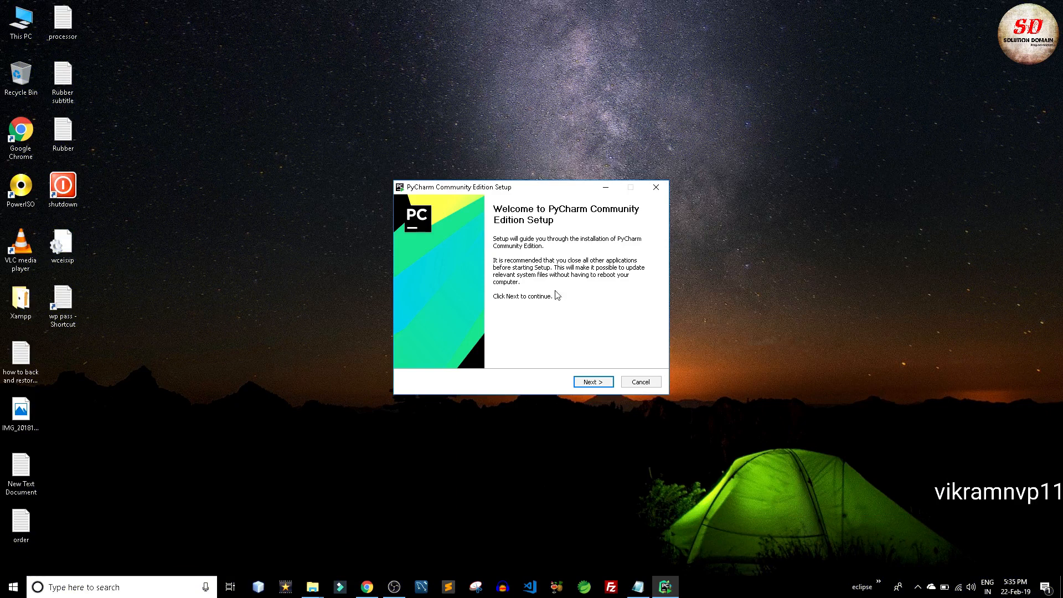
# Install PyCharm Community to the default folder with a JetBrains Start Menu folder, then finish setup.
pyautogui.click(592, 381)
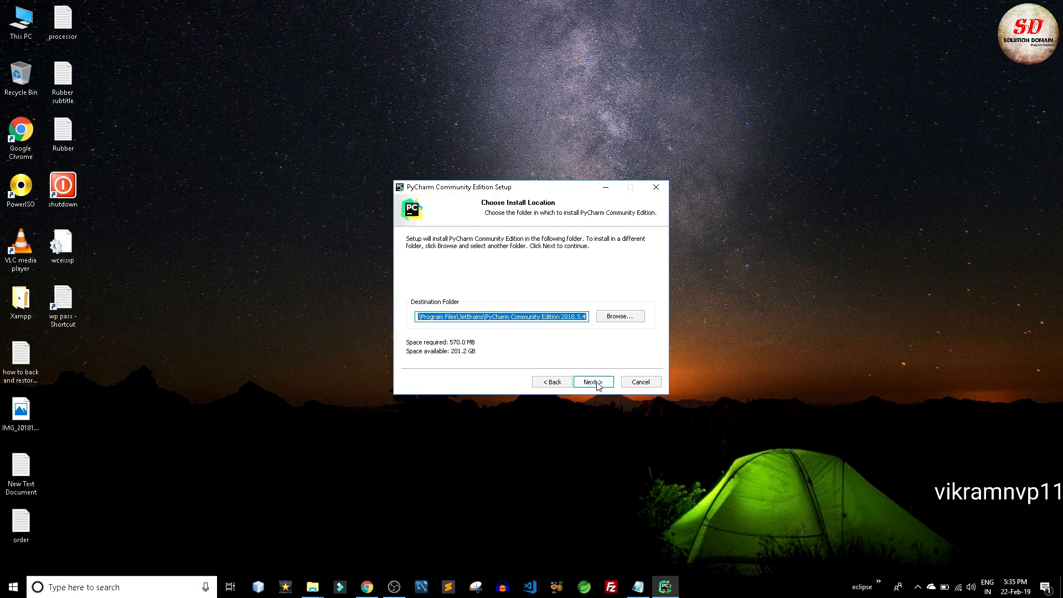
pyautogui.click(591, 381)
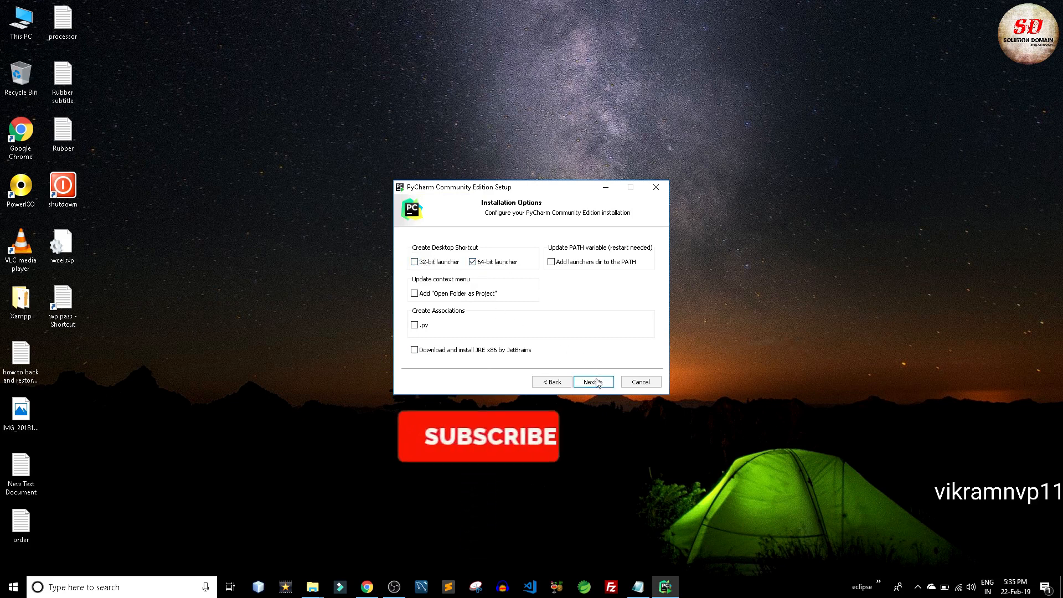
pyautogui.click(592, 381)
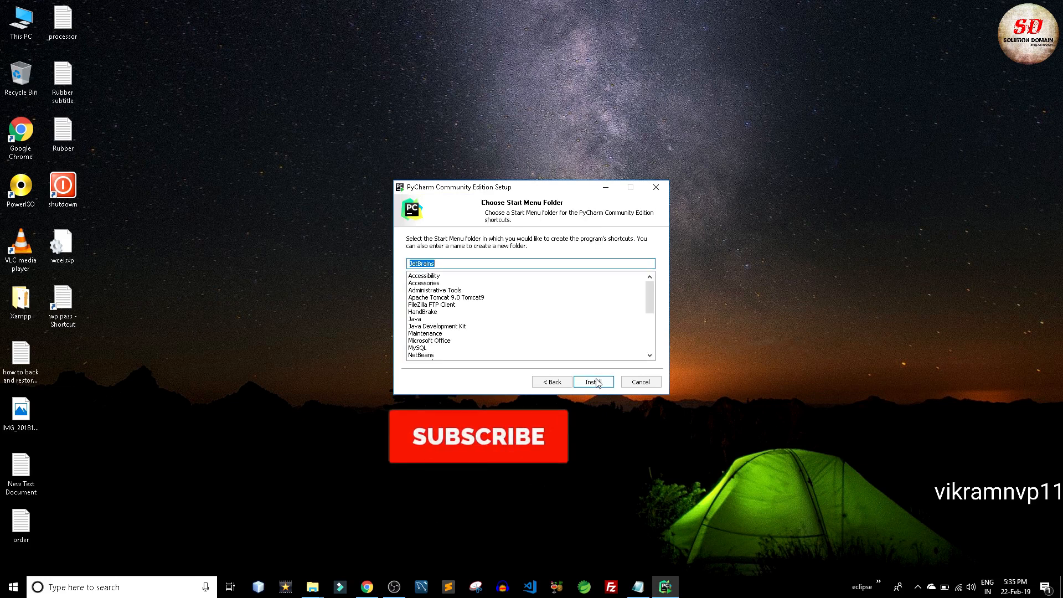
pyautogui.click(593, 381)
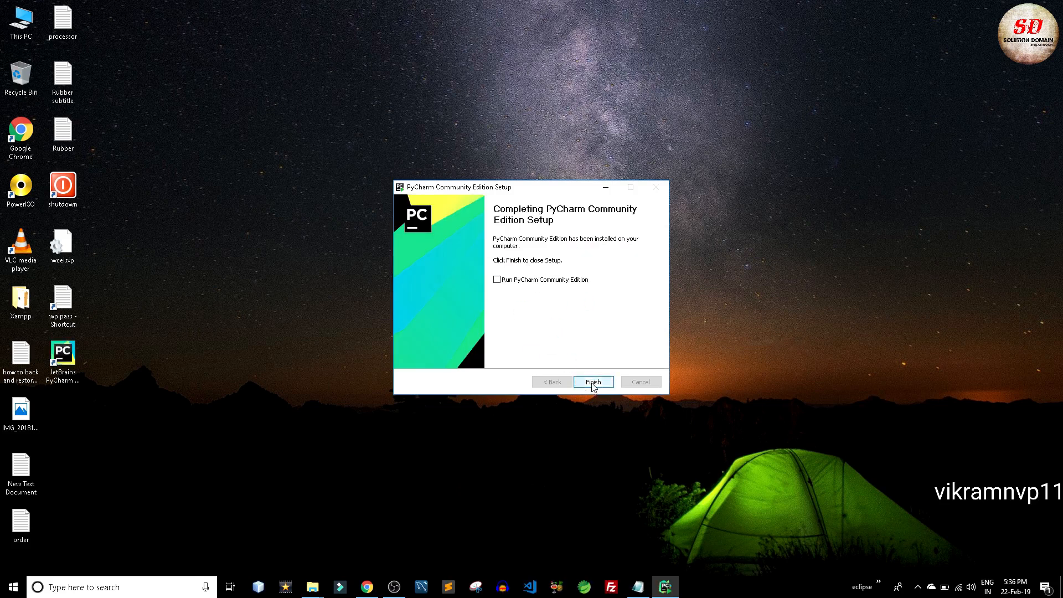
pyautogui.click(593, 381)
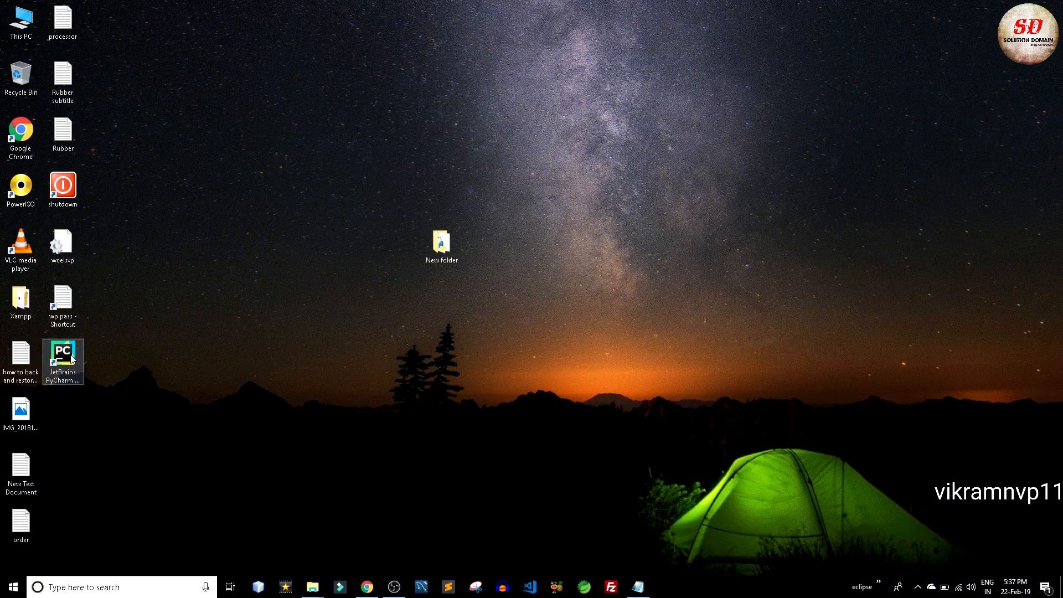
# Launch PyCharm from its desktop shortcut and begin a new project located at PycharmProjects\Demo1.
pyautogui.doubleClick(62, 361)
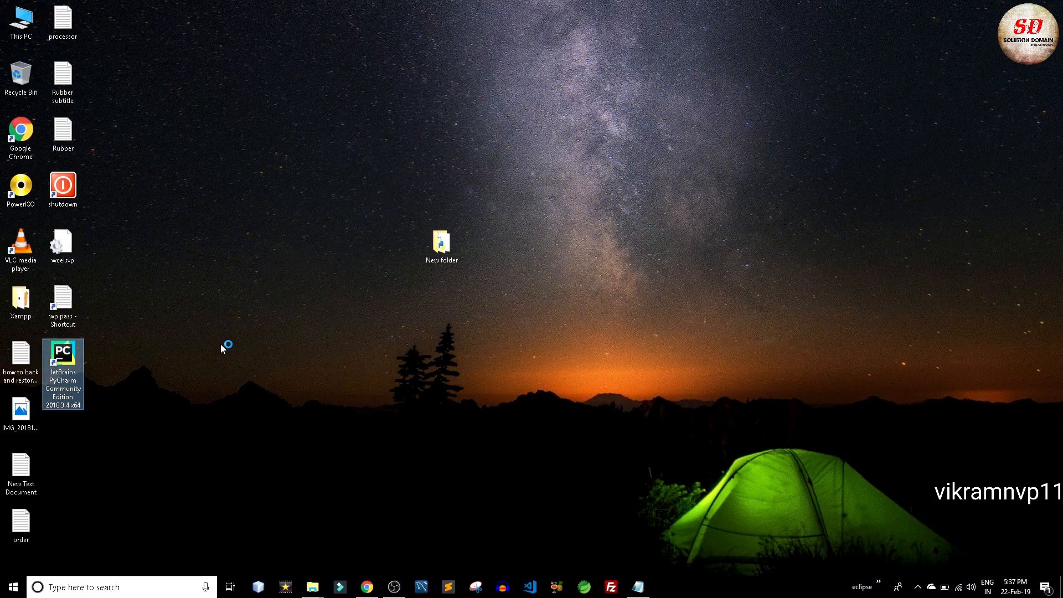
pyautogui.doubleClick(62, 368)
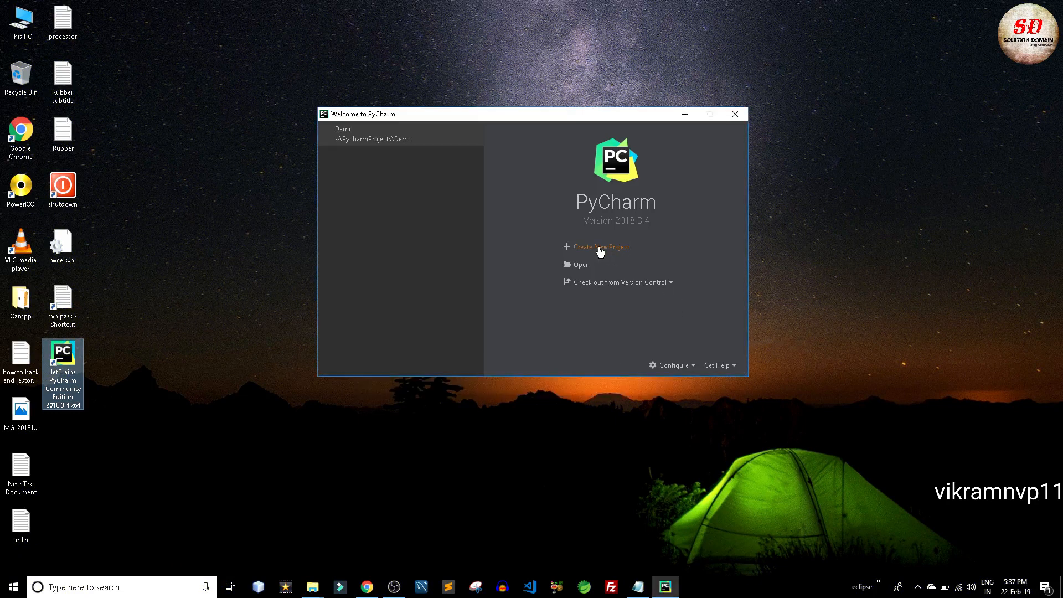
pyautogui.click(599, 246)
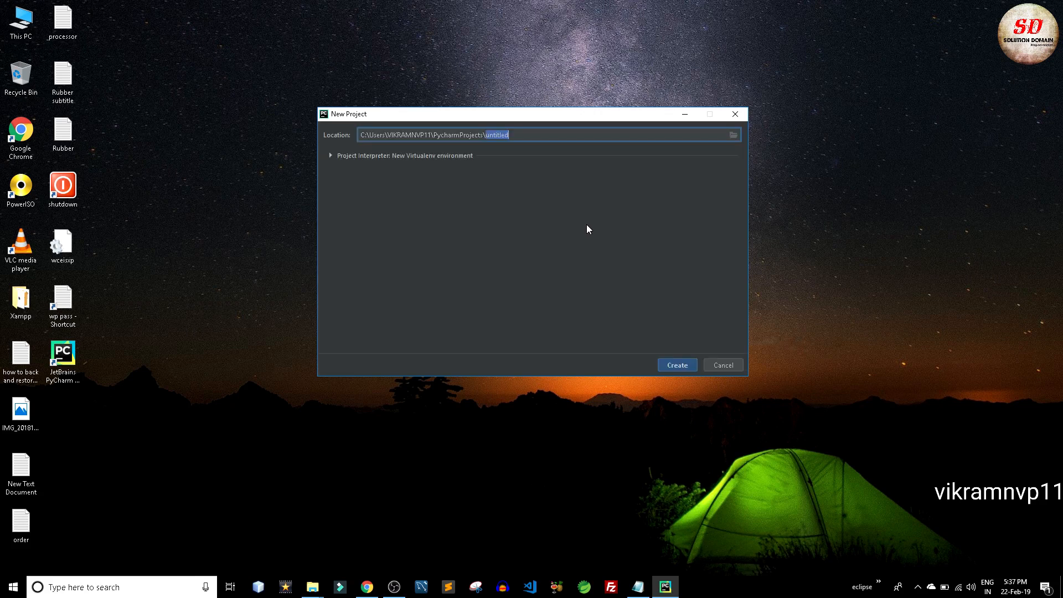
pyautogui.write('Demo1')
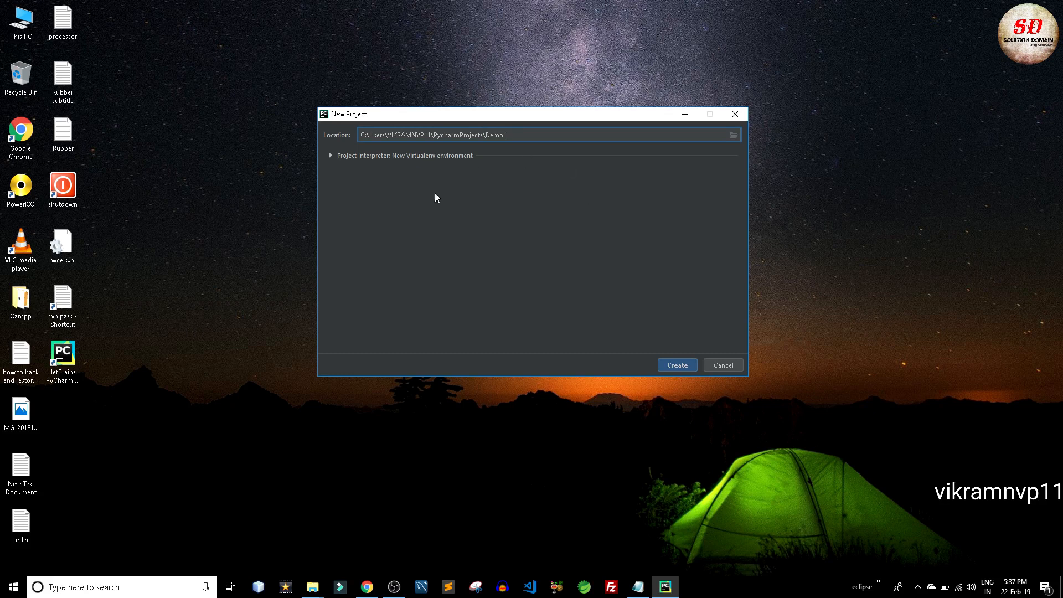
pyautogui.moveTo(611, 290)
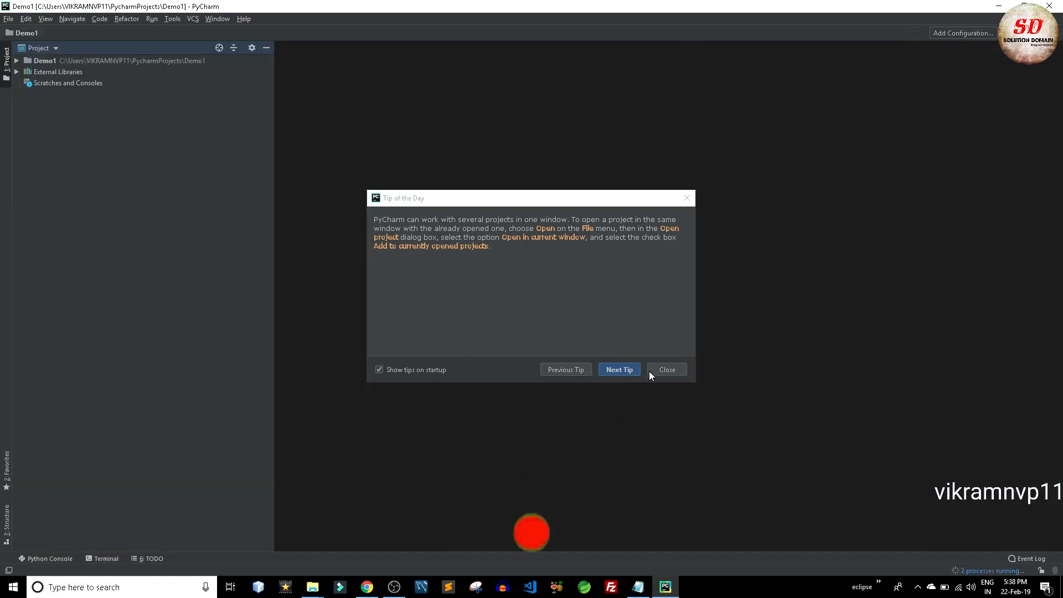
# Dismiss Tip of the Day and create a new Python file named Hello in the Demo1 project.
pyautogui.click(665, 370)
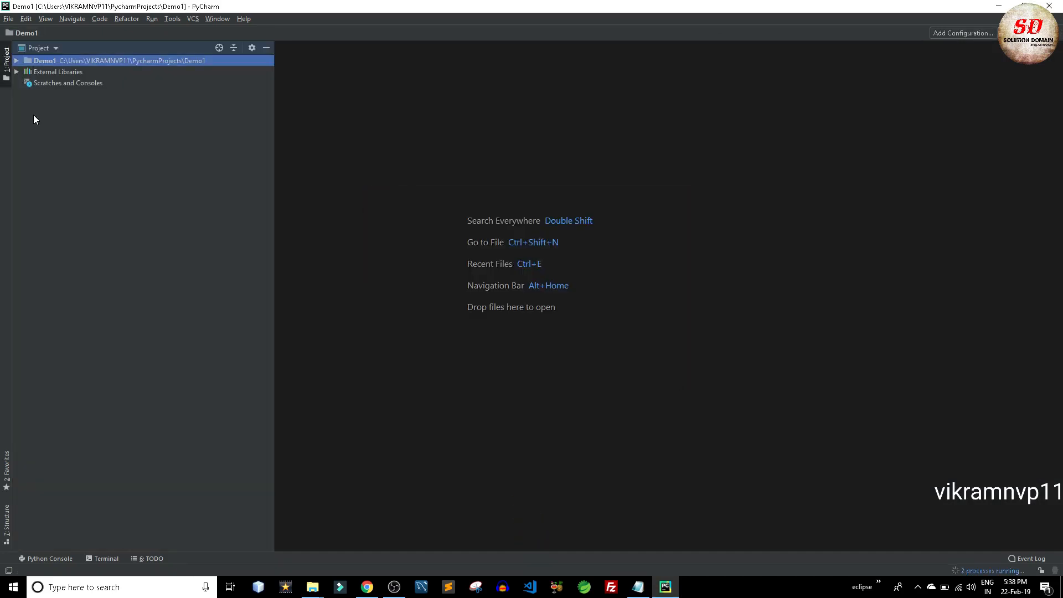
pyautogui.rightClick(44, 60)
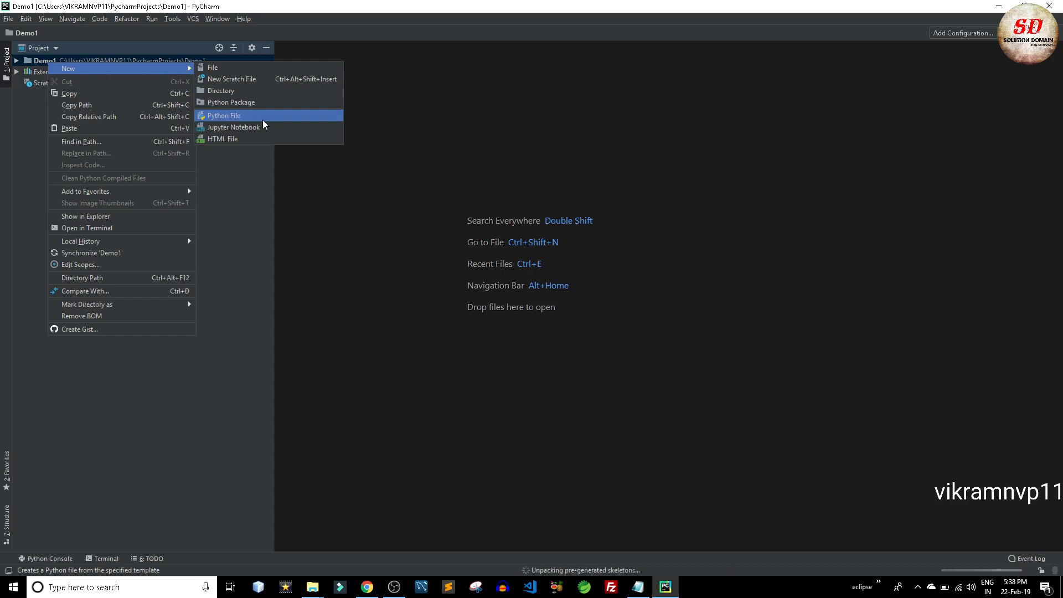
pyautogui.click(224, 115)
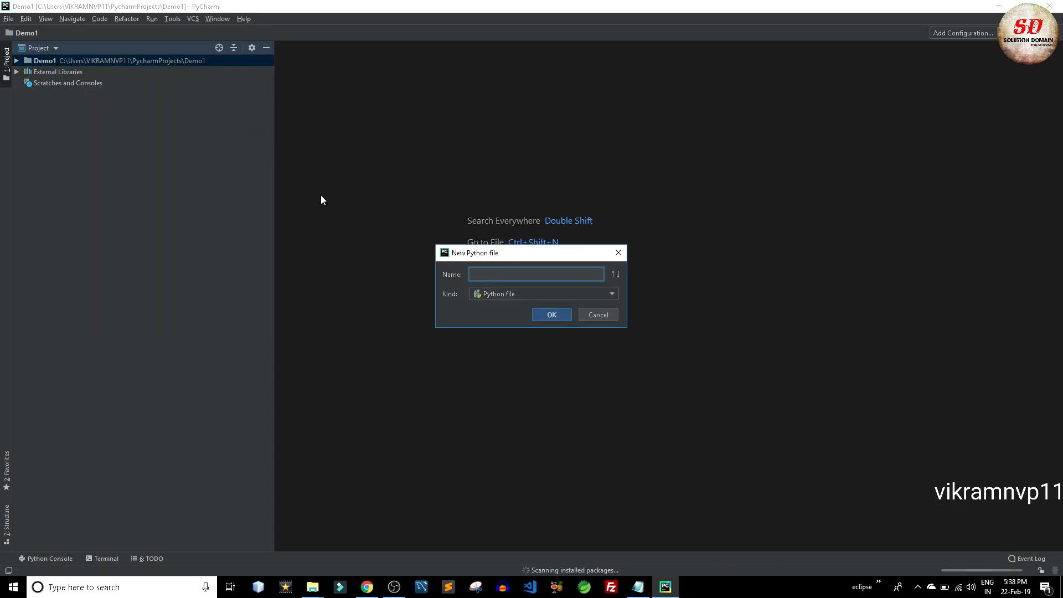
pyautogui.write('Hello')
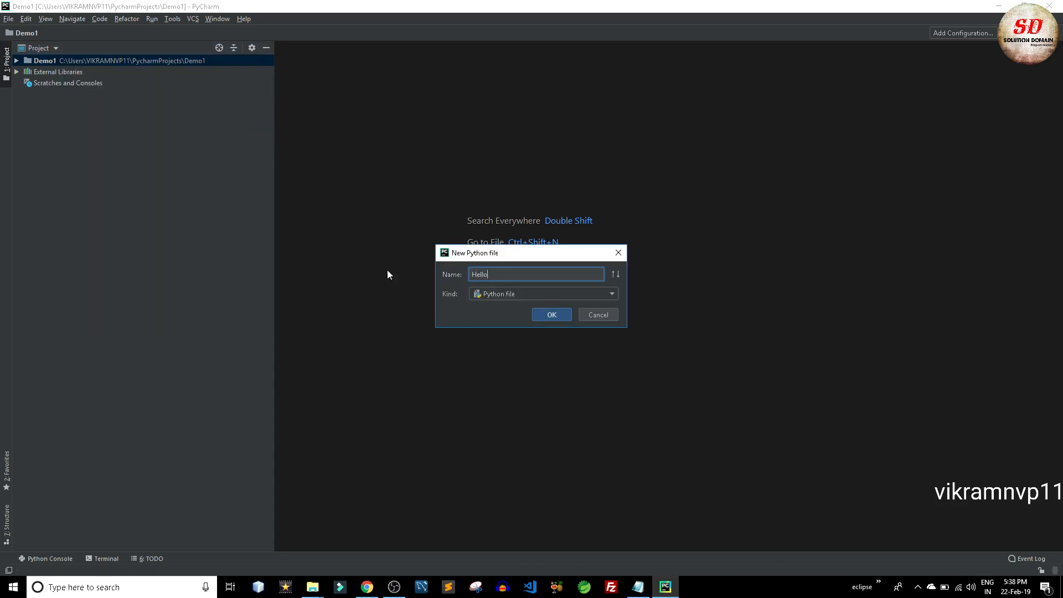
pyautogui.click(551, 313)
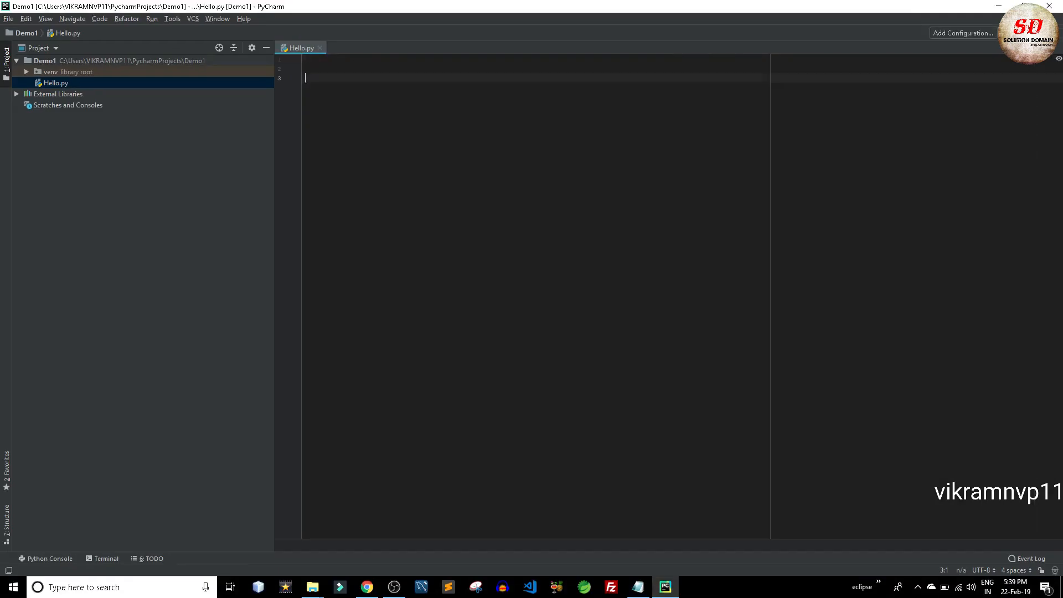
# Enter print("hello guys welcome to solution domain") in Hello.py.
pyautogui.write('print("hello")')
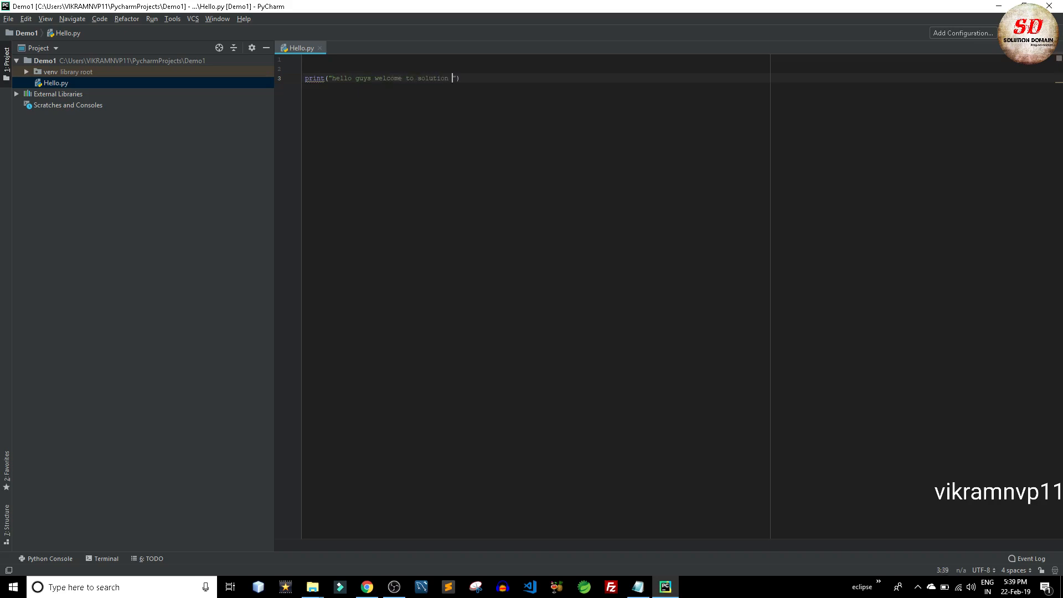
pyautogui.write('domain")')
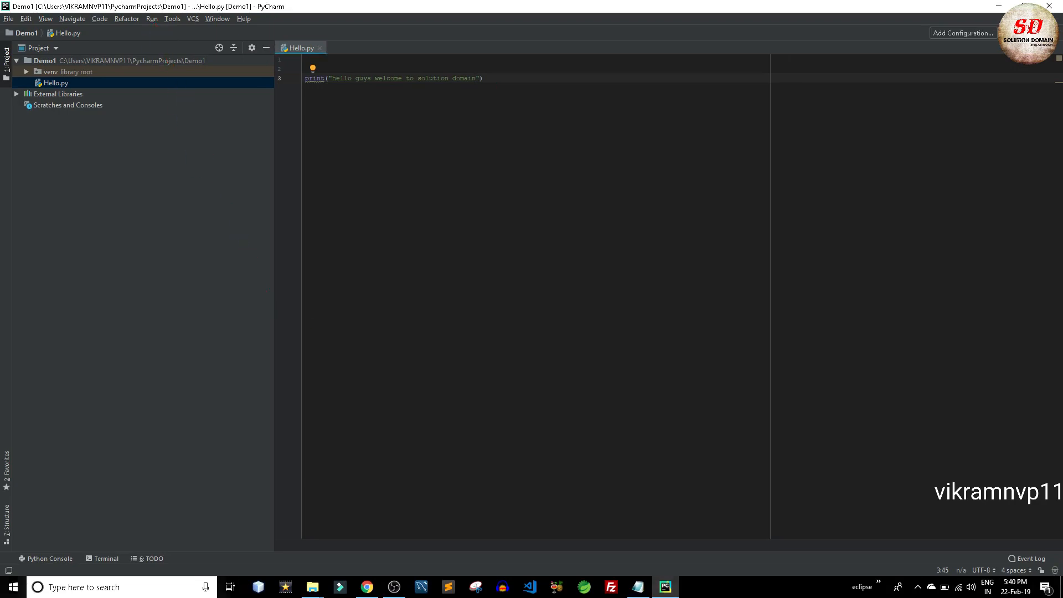
# Bring up the Run... configuration chooser, which offers the Hello script as a target.
pyautogui.click(152, 19)
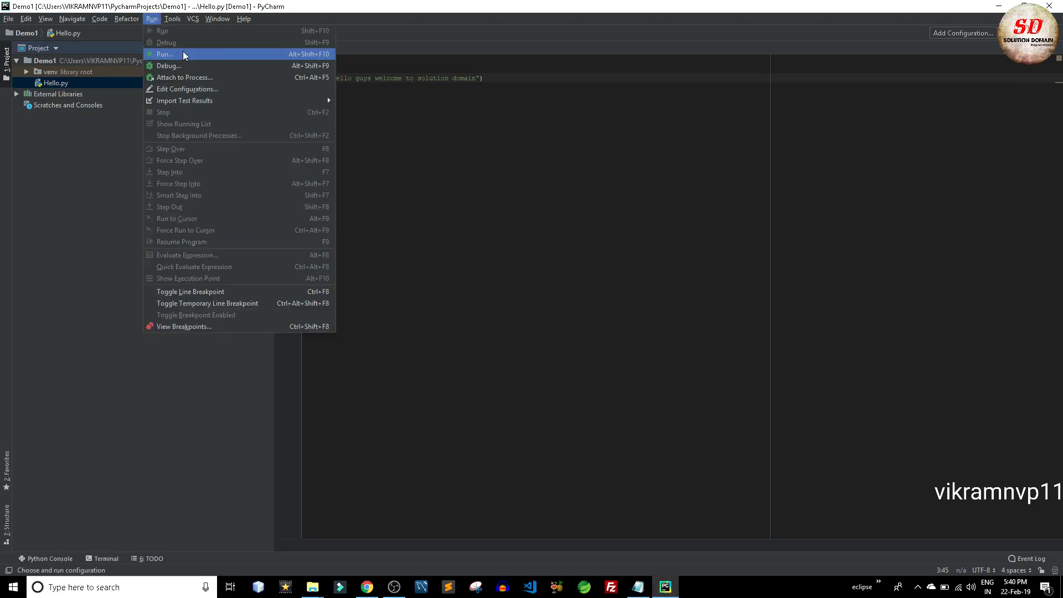
pyautogui.click(164, 53)
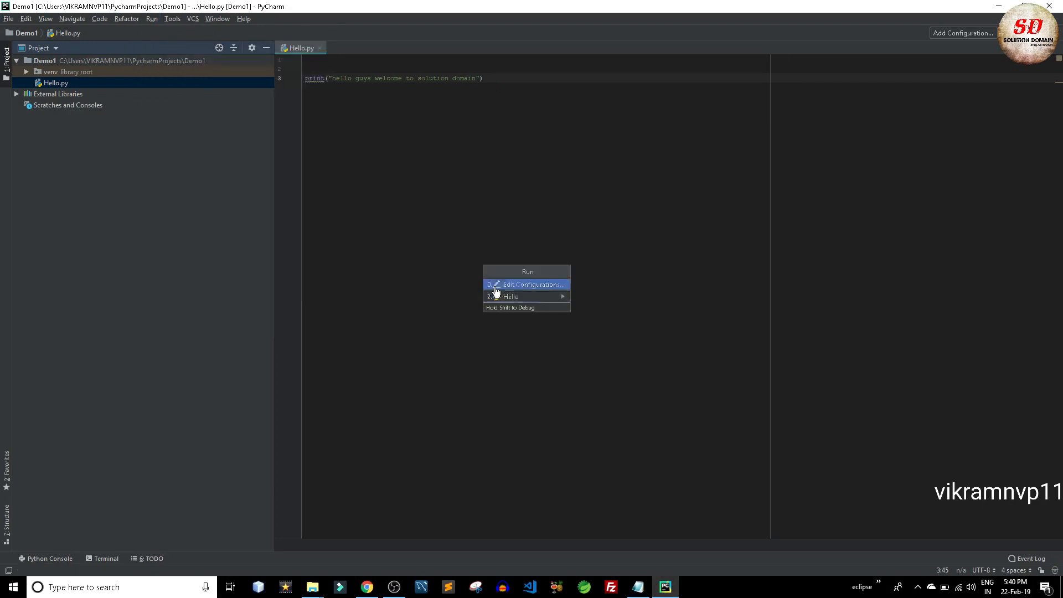